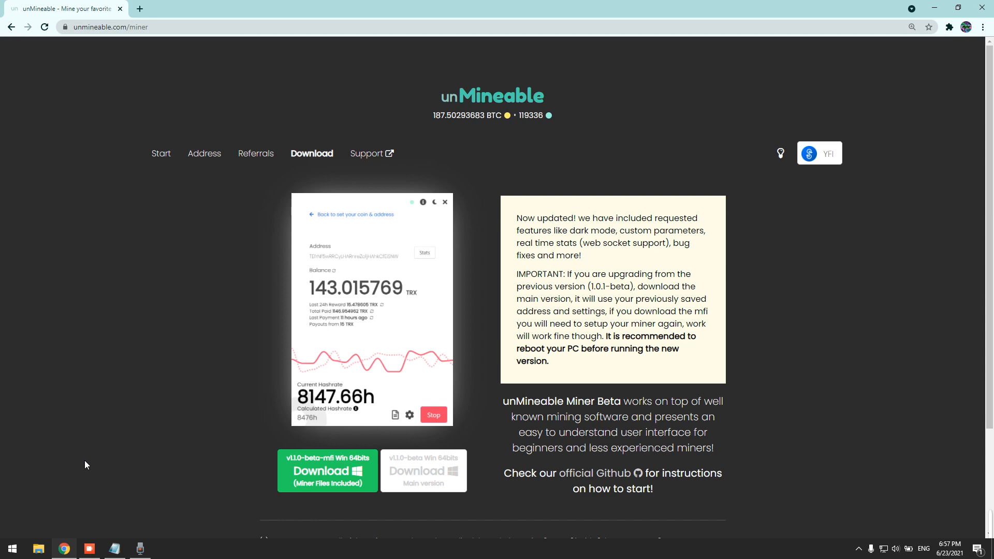
mouse_move(105, 382)
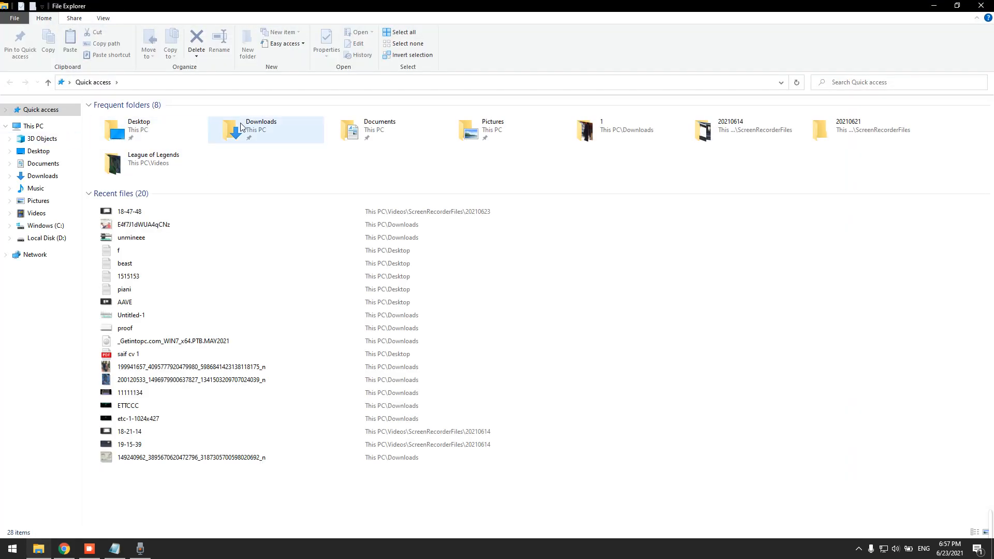
- Create a new folder named MINER inside Downloads, then search for Windows Defender settings
double_click(260, 129)
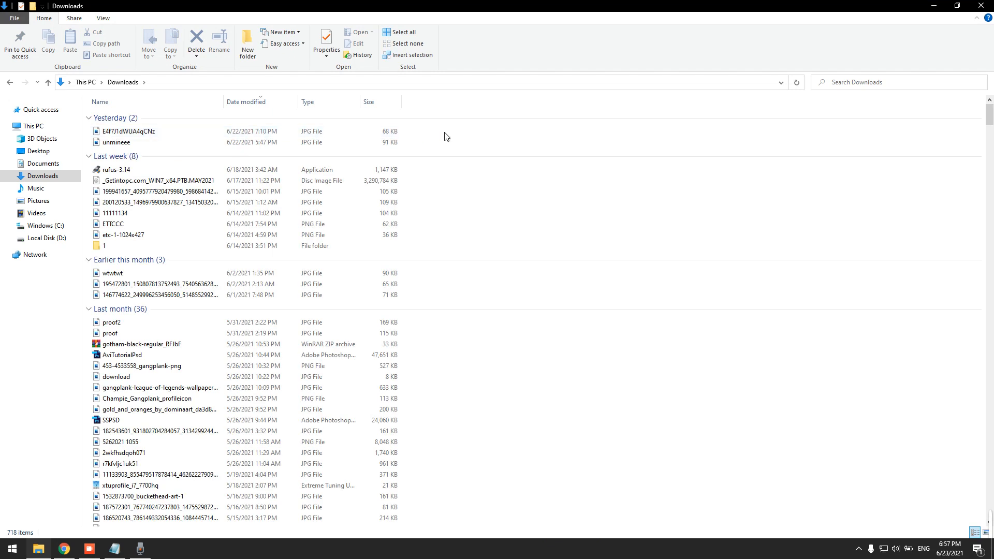
left_click(248, 41)
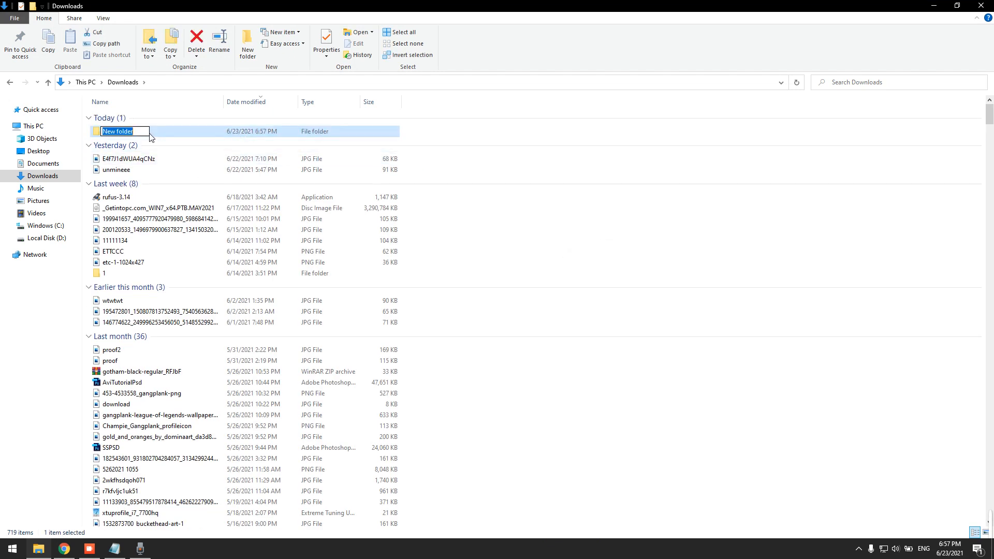
type("MINER")
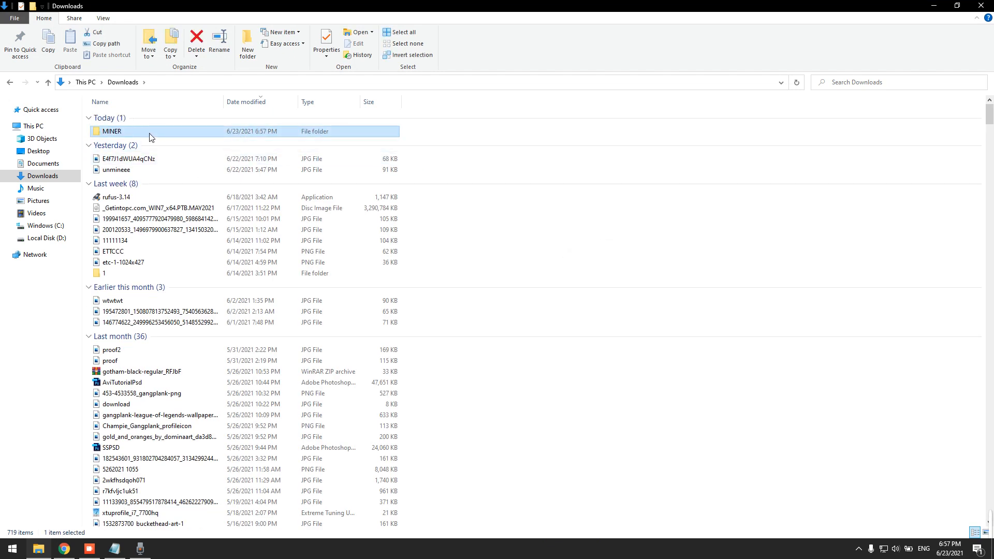
type("def")
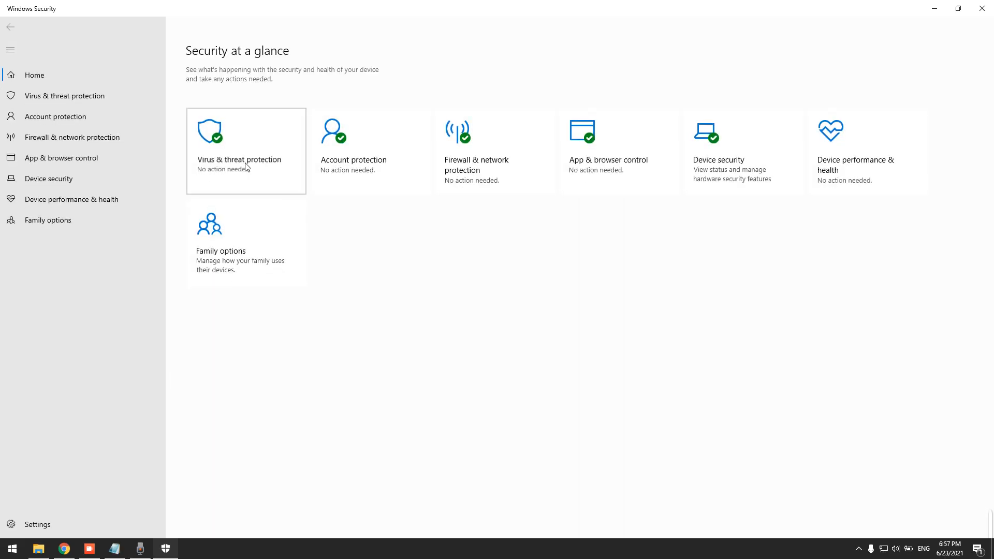
- Add the Downloads\MINER folder as an antivirus scan exclusion under Virus & threat protection
left_click(239, 159)
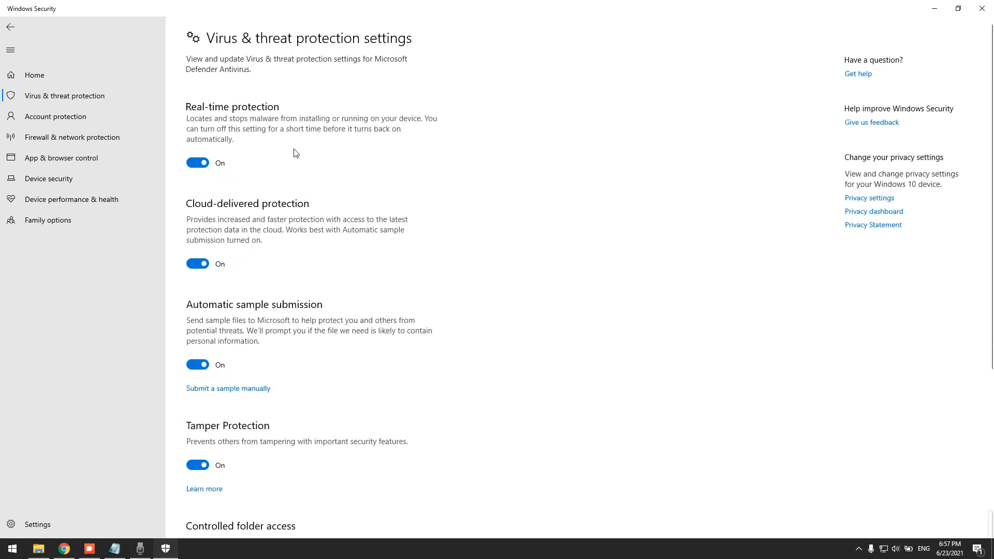
left_click(198, 162)
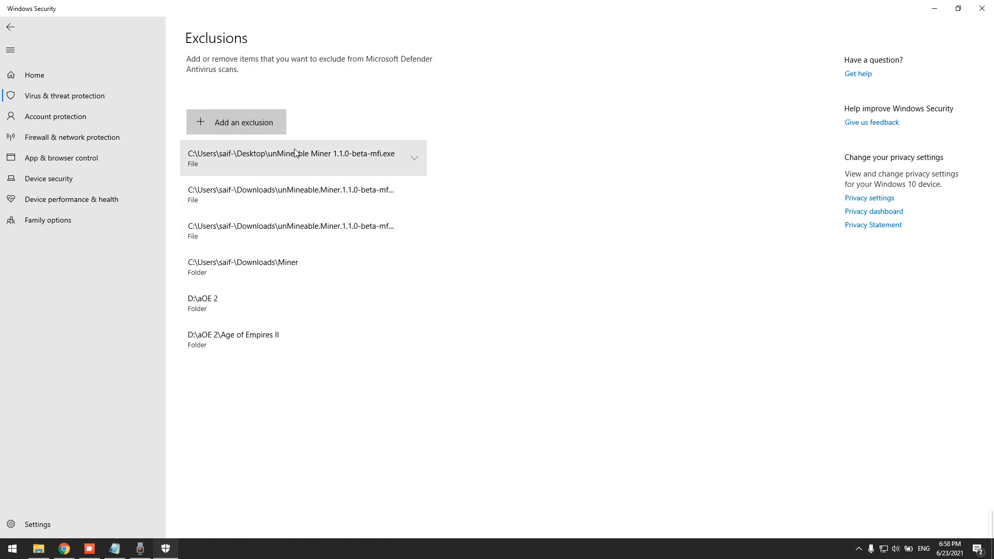
left_click(237, 122)
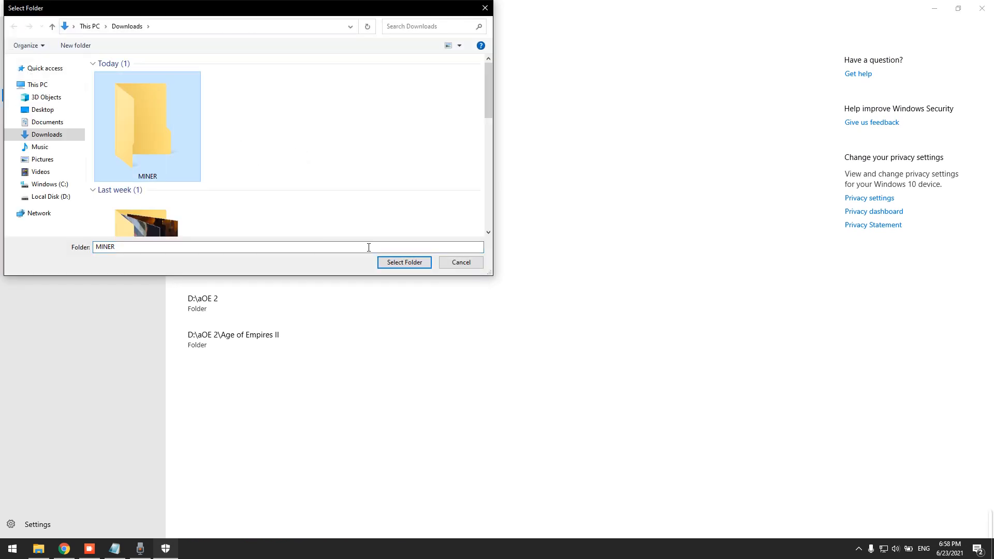
left_click(403, 262)
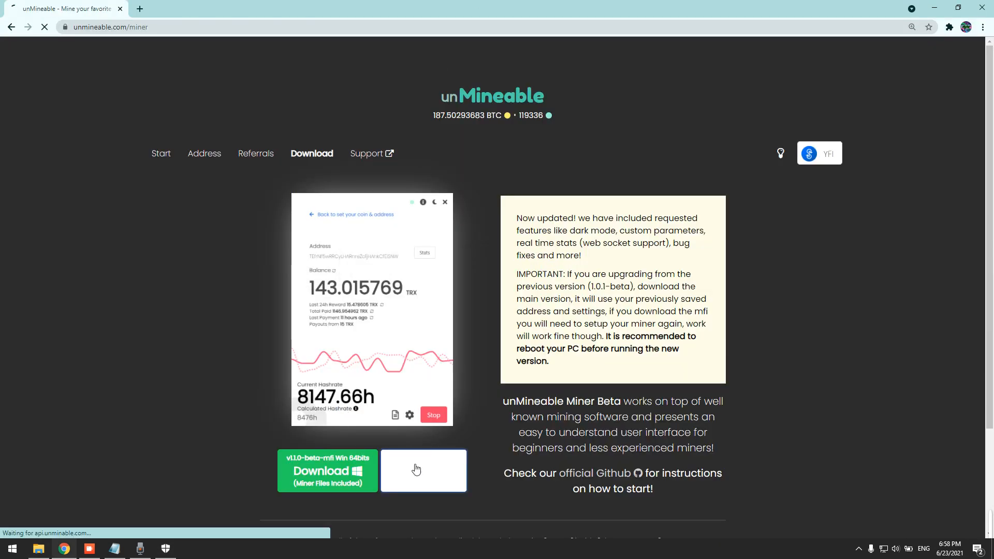
- Download the v1.1.0-beta Win 64bits miner zip and save it into Downloads\MINER
left_click(423, 471)
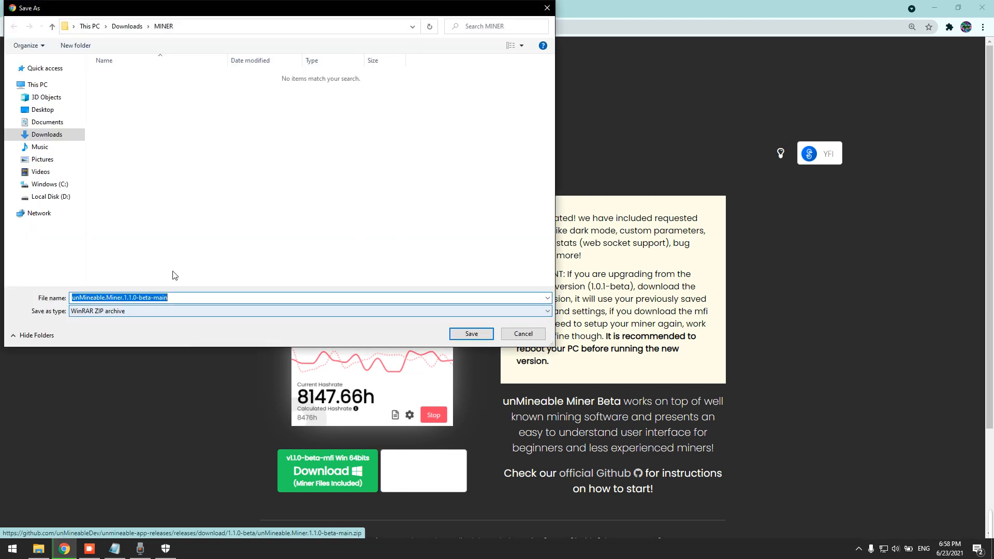
left_click(181, 311)
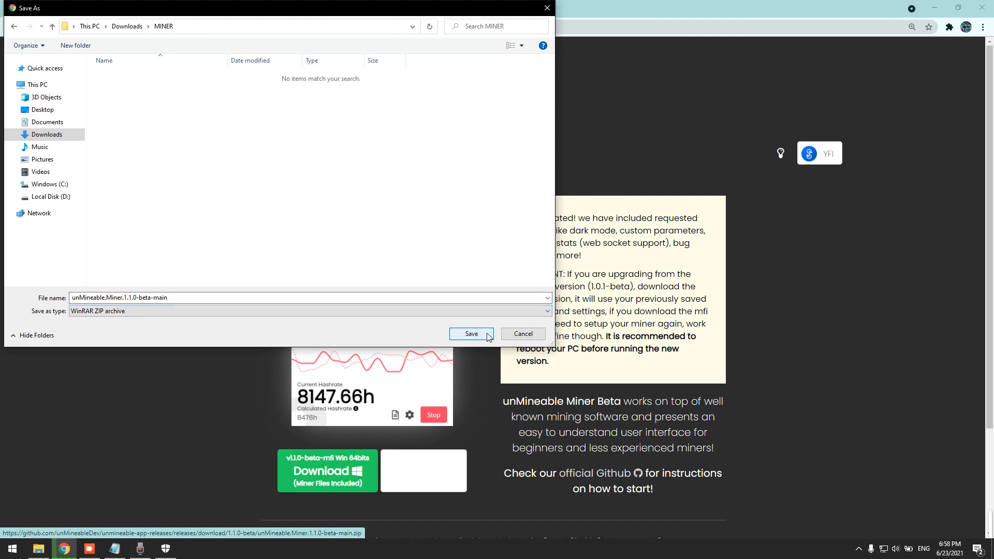
left_click(471, 334)
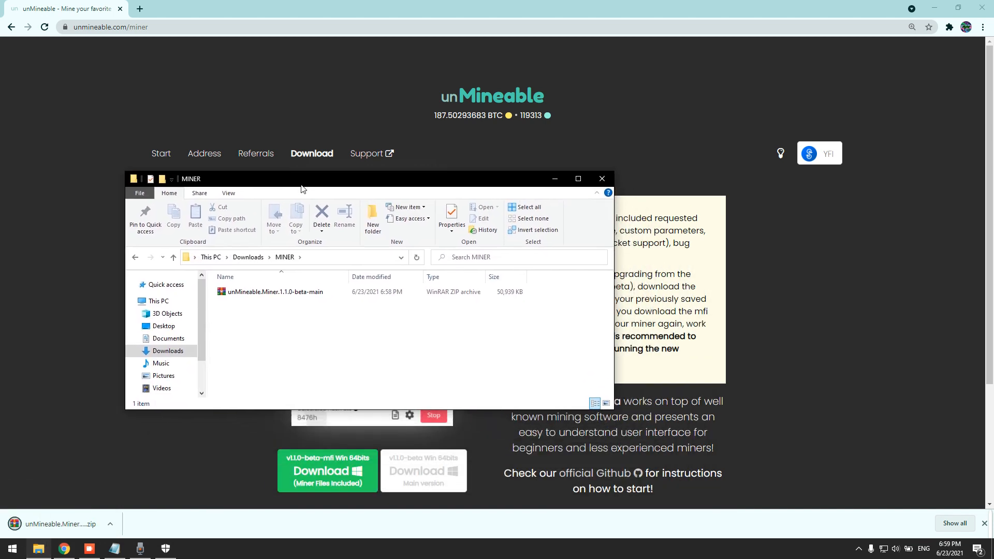
- Extract the miner zip in place so MINER holds the unMineable Miner 1.1.0-beta program
right_click(274, 291)
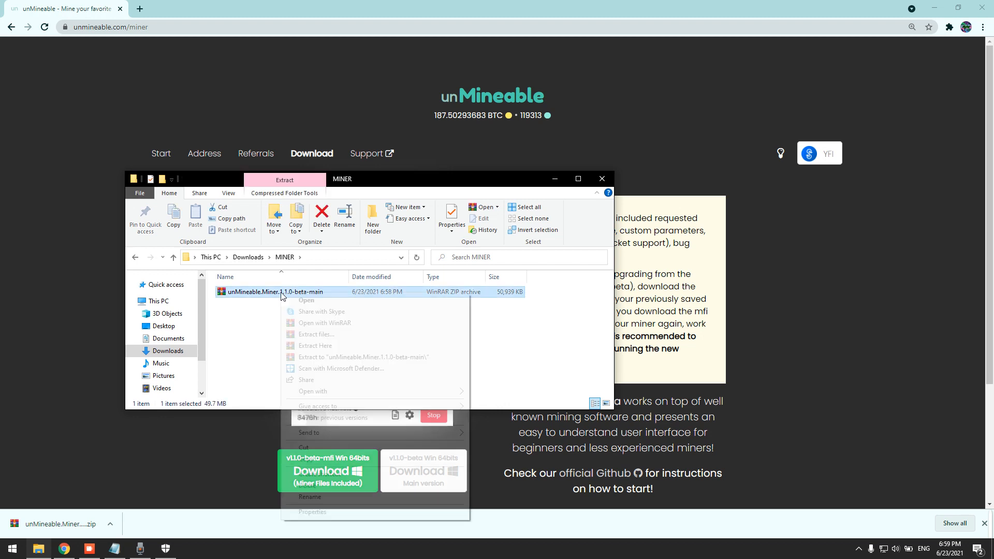
left_click(316, 345)
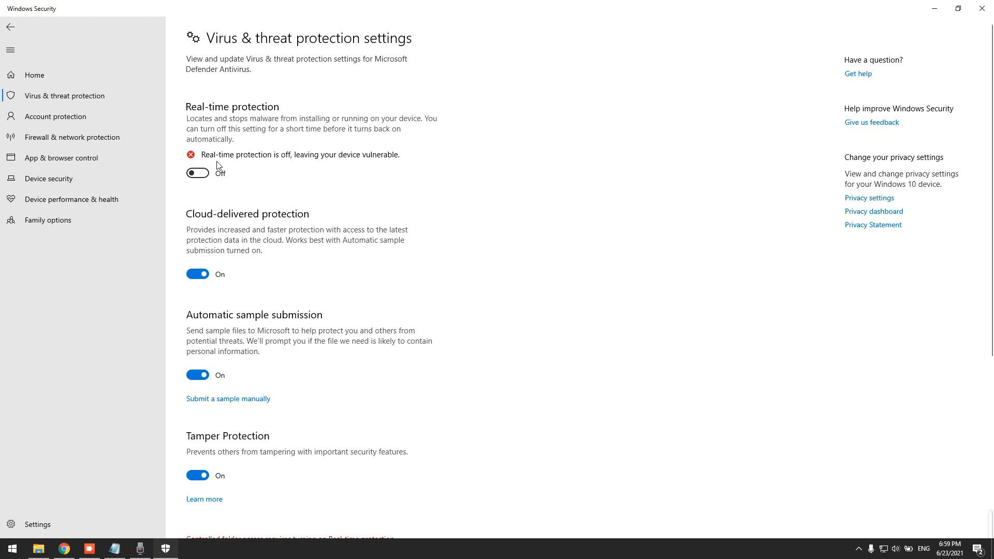
- Switch Real-time protection off in Virus & threat protection settings
left_click(197, 173)
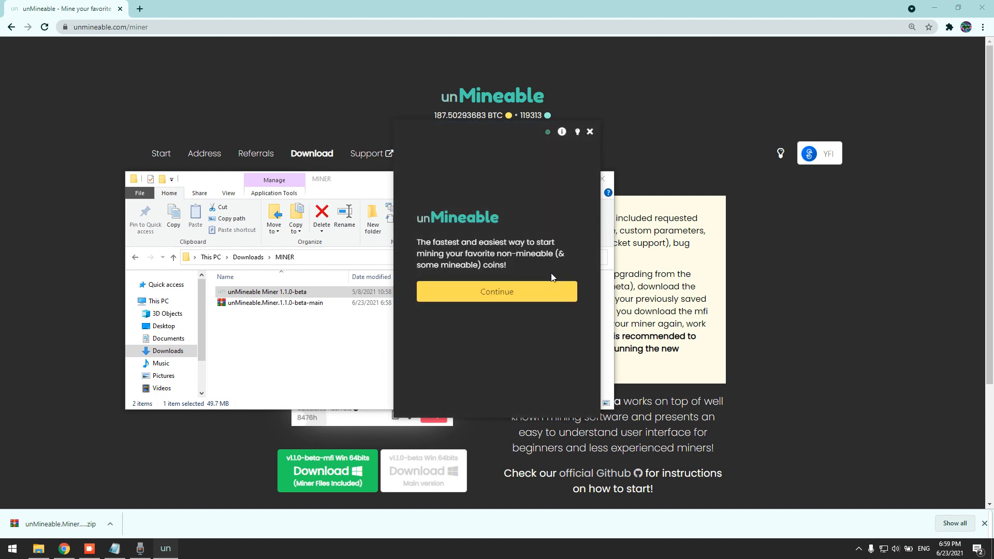
- Complete setup with Graphics Card (GPU), YFI coin, wallet address and referral code, and start mining
left_click(497, 292)
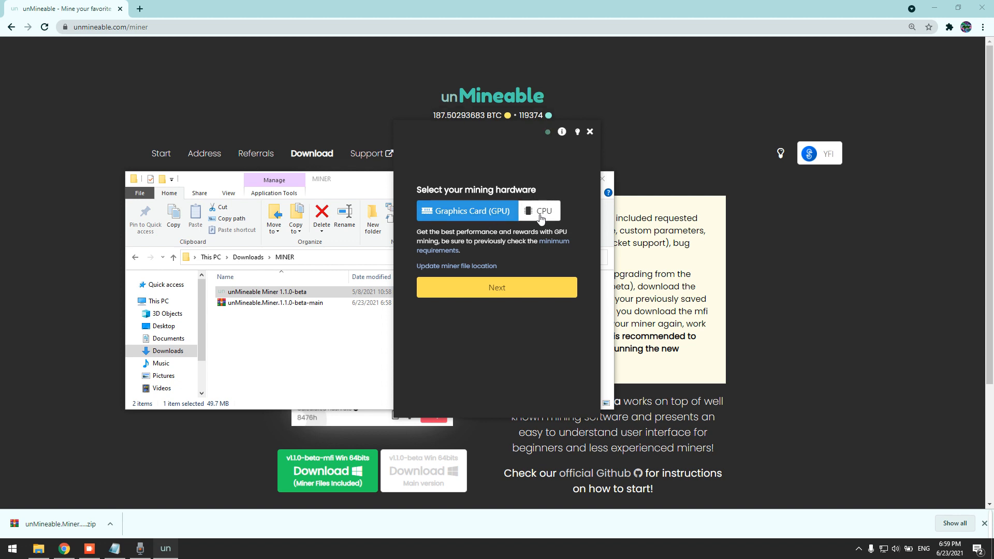
left_click(497, 288)
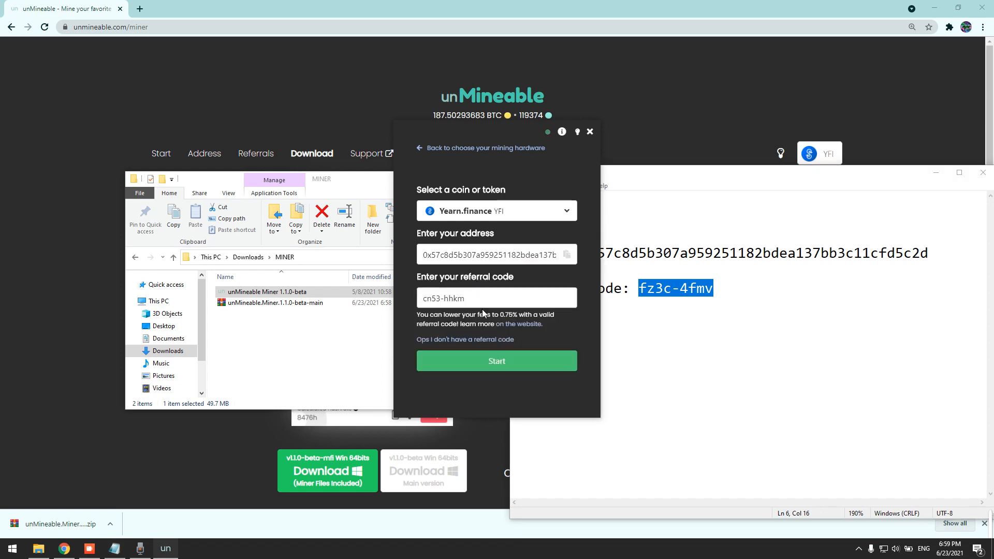
left_click(497, 299)
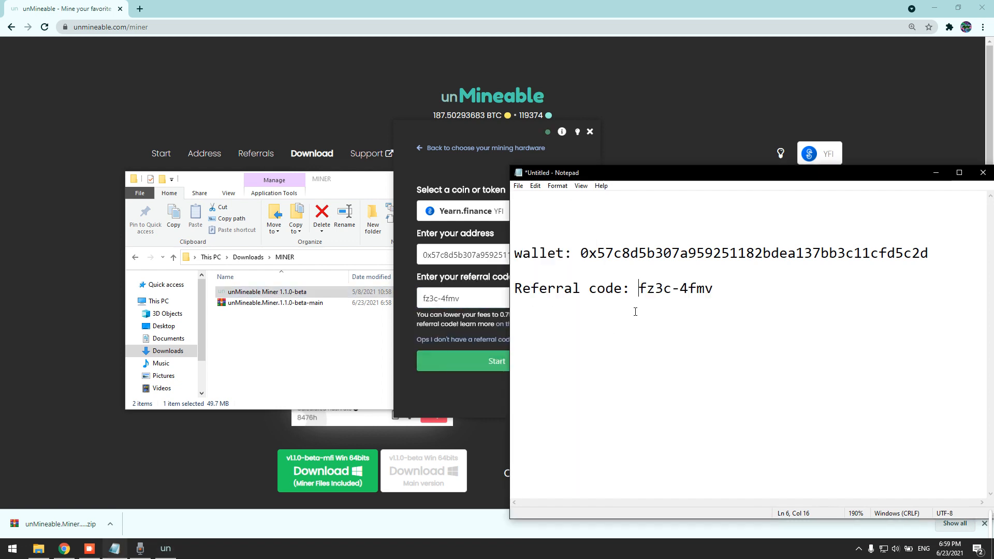
left_click(496, 361)
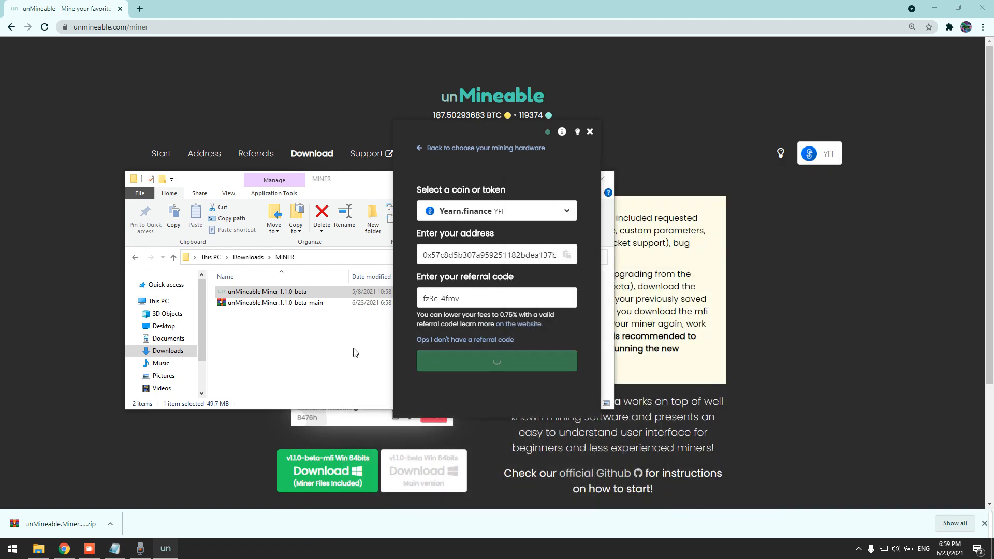
left_click(497, 361)
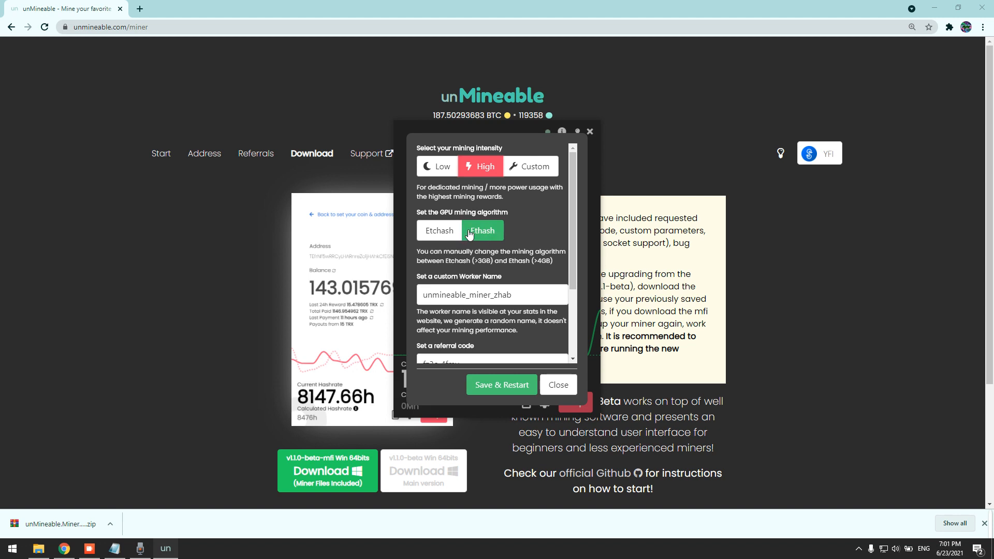
- Set the GPU mining algorithm to Etchash, then back to Ethash
left_click(439, 230)
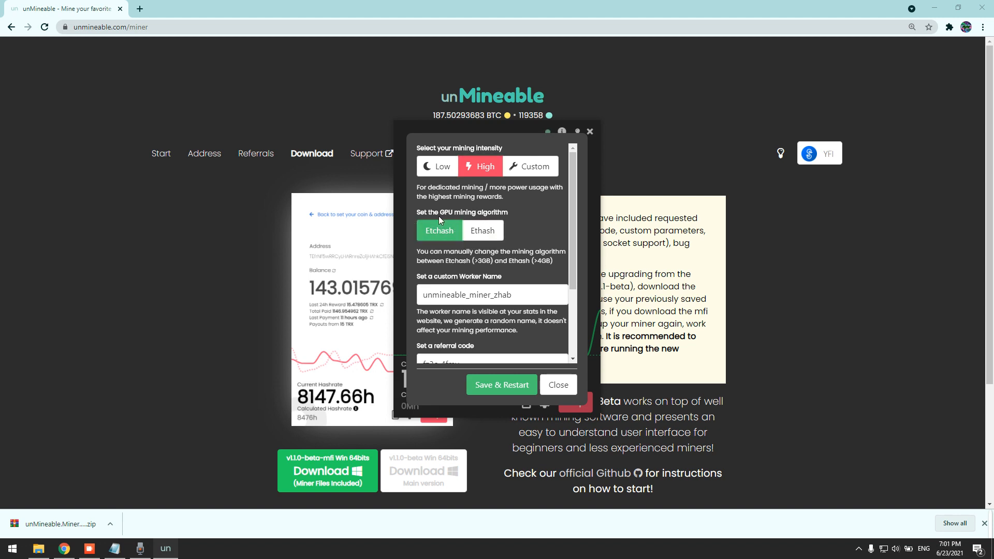
mouse_move(482, 230)
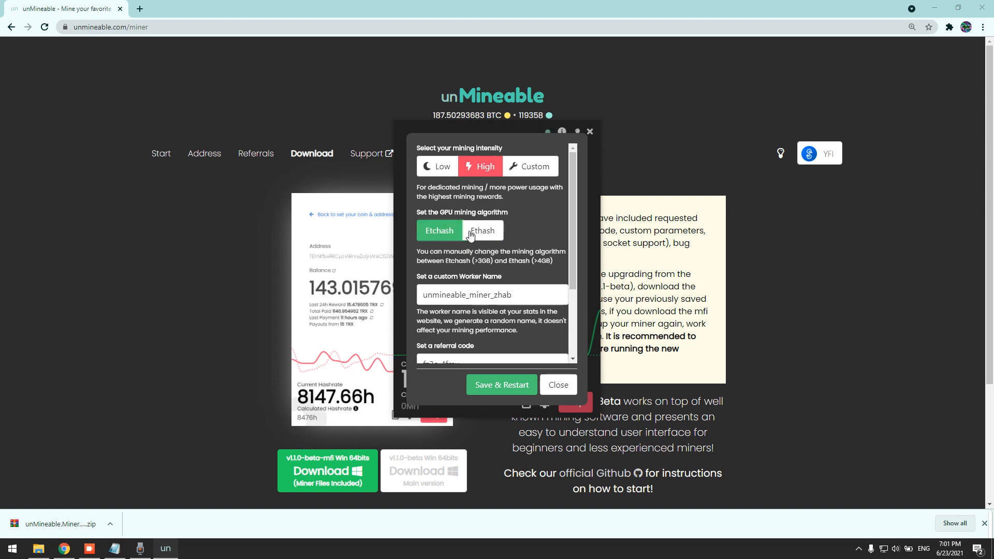
left_click(482, 230)
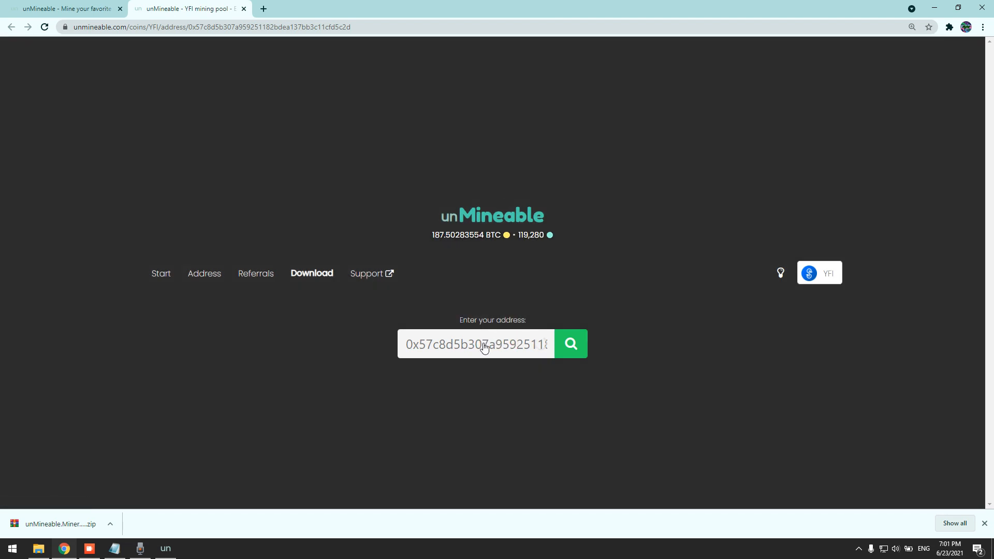
- Load the YFI stats for the wallet address and toggle Auto pay off and back on
left_click(570, 344)
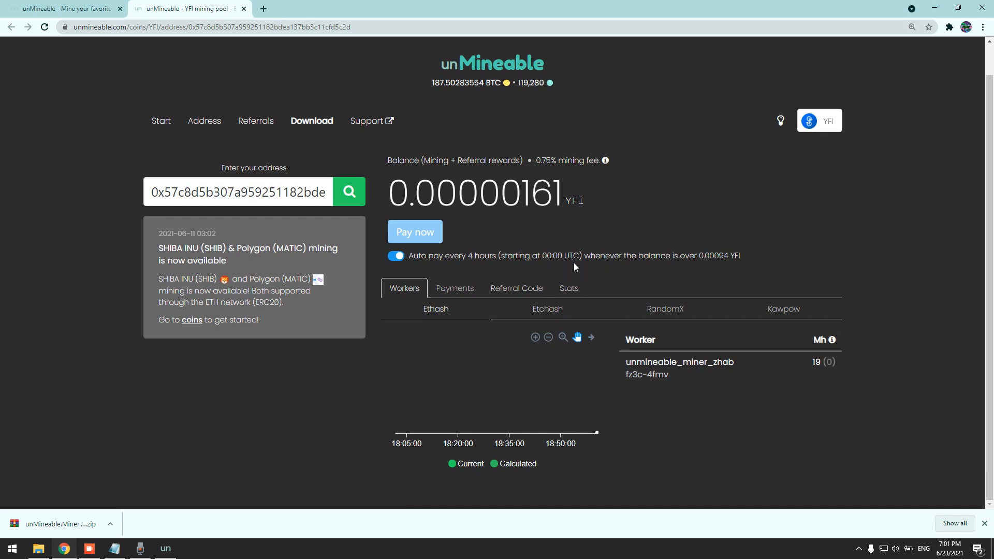
mouse_move(704, 263)
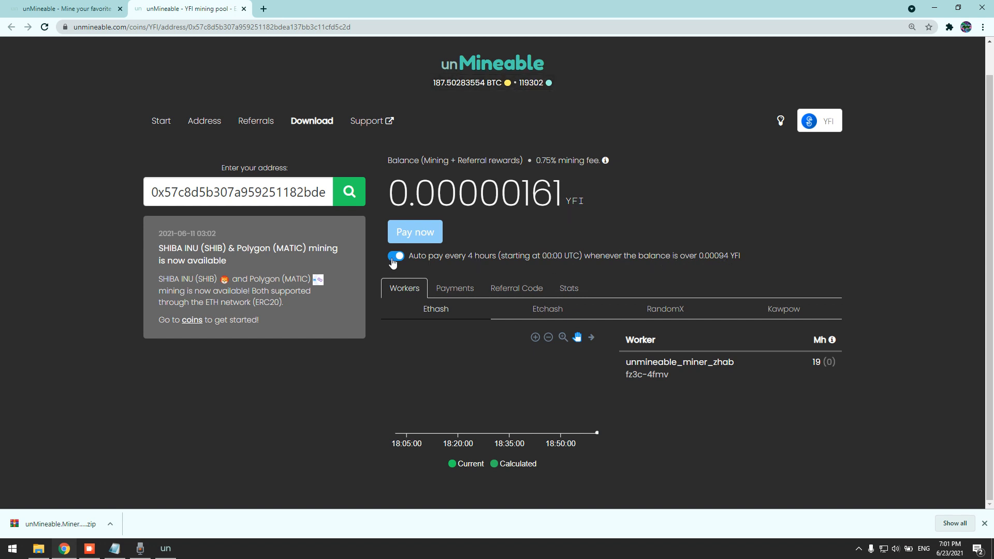
left_click(395, 255)
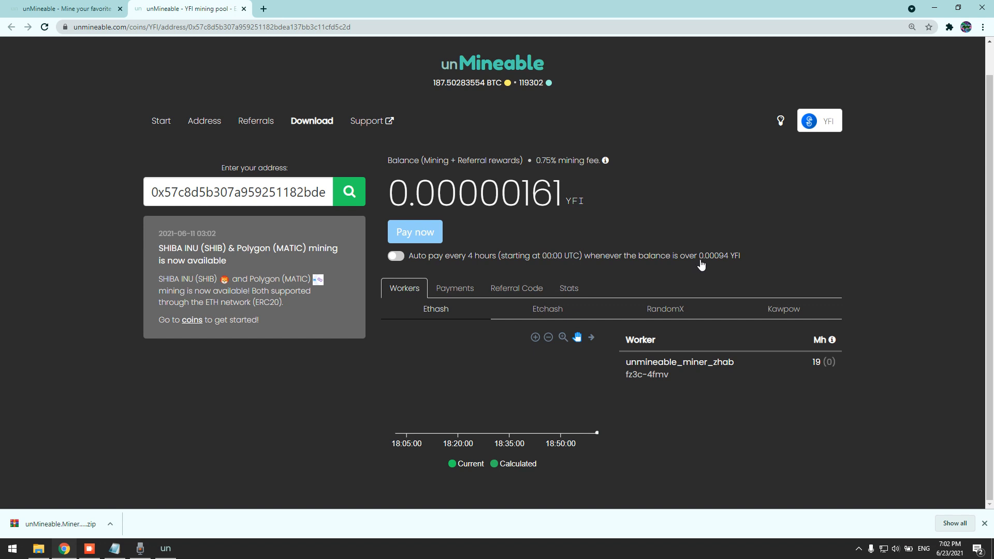
mouse_move(399, 261)
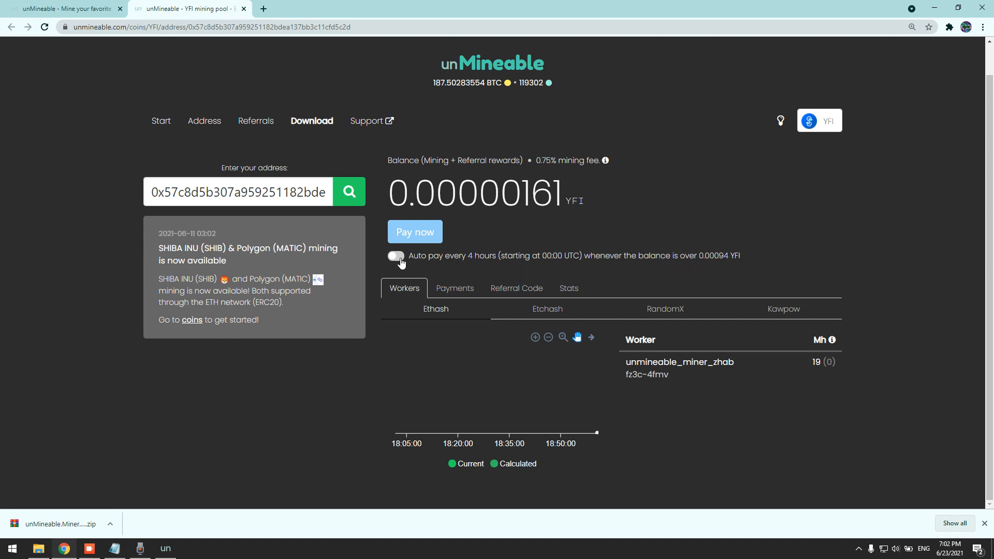
left_click(395, 255)
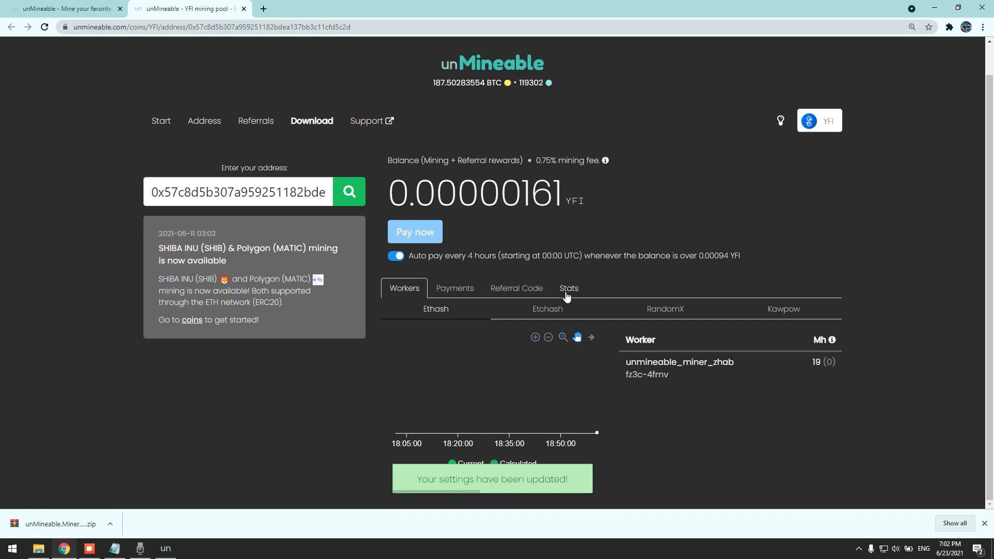
- View the Referral Code details, then the Stats balance breakdown with its totals
left_click(516, 288)
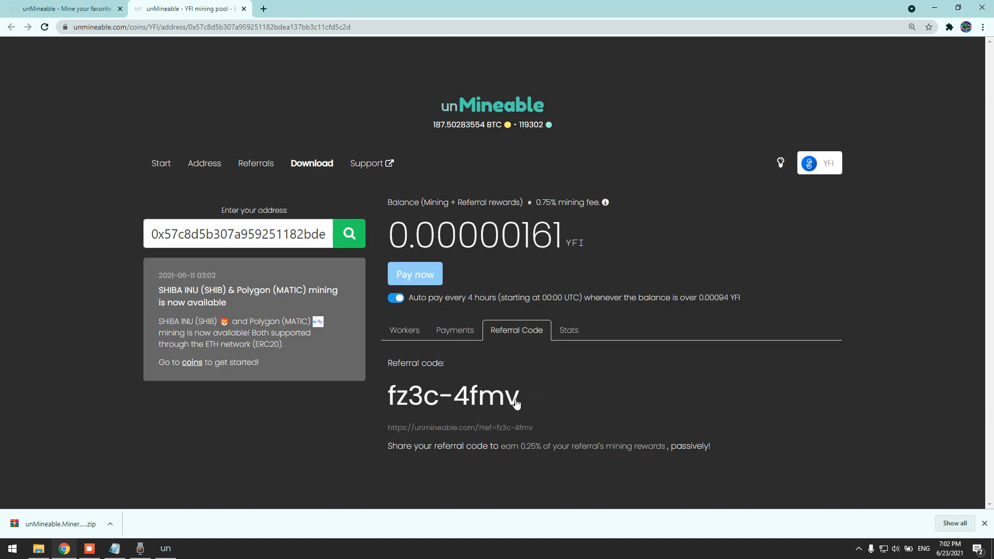
left_click(568, 330)
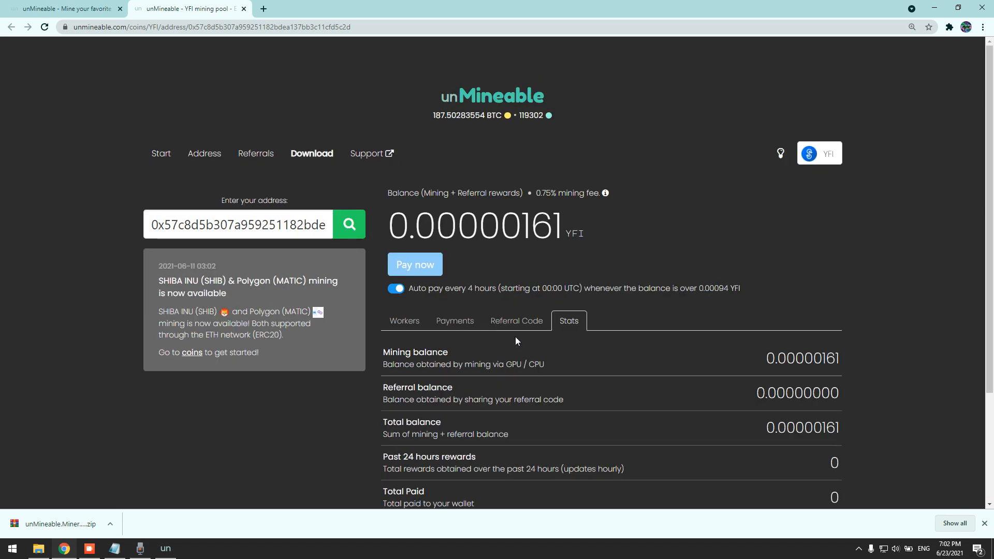
scroll("down", 3)
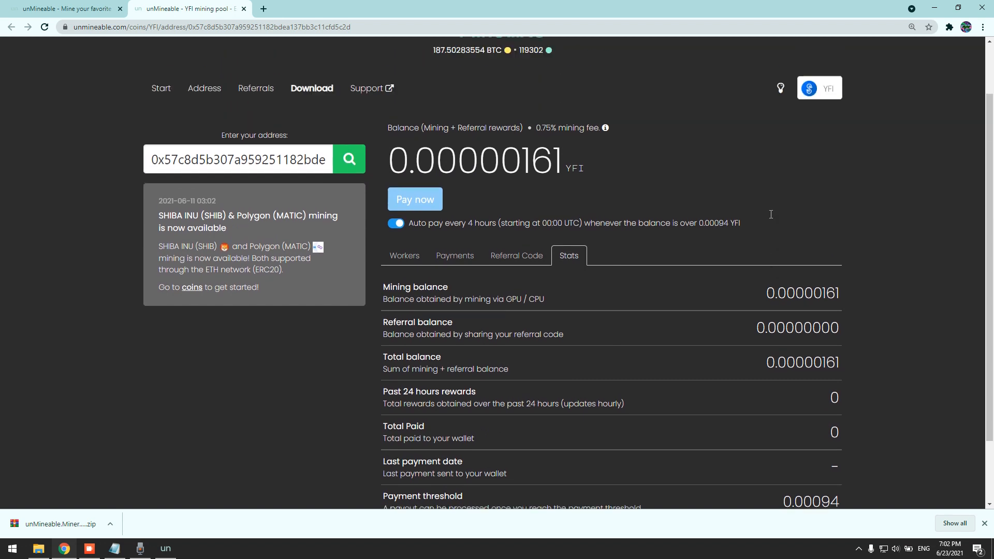